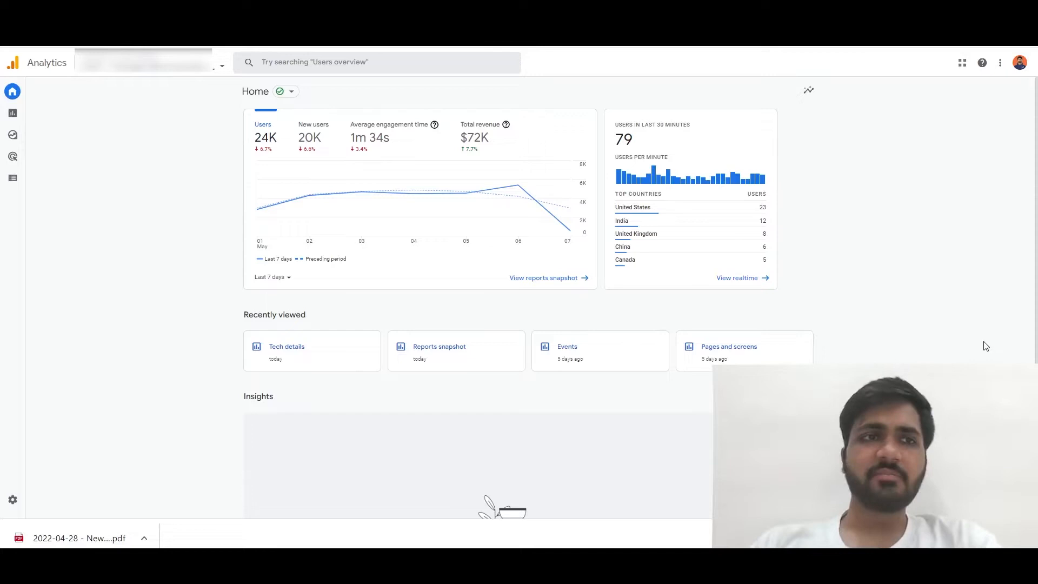
Step: Navigate from Reports through the User > Tech group to the Tech details report
{"action": "left_click", "coordinate": [12, 90]}
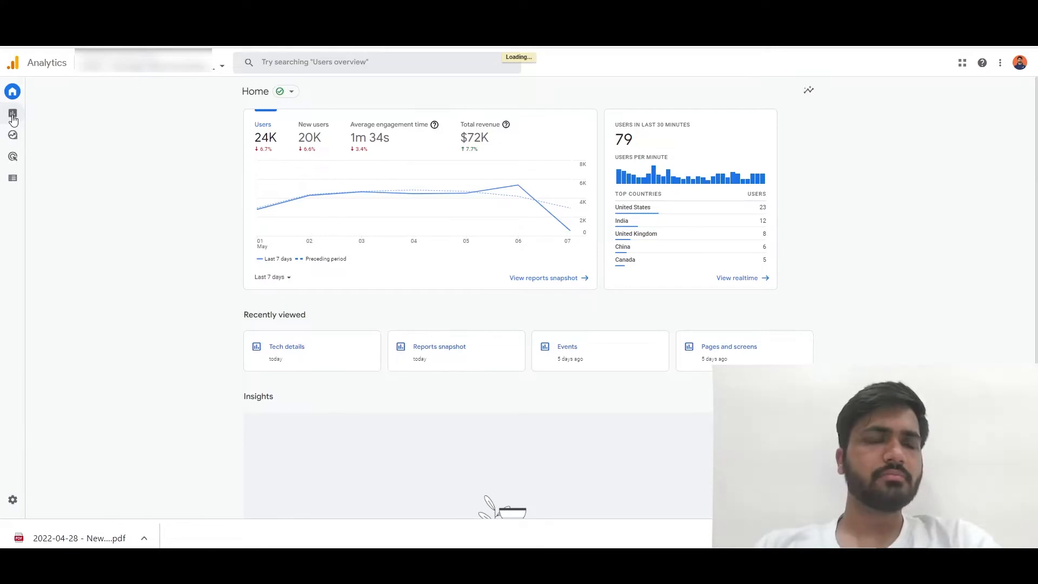
{"action": "left_click", "coordinate": [12, 113]}
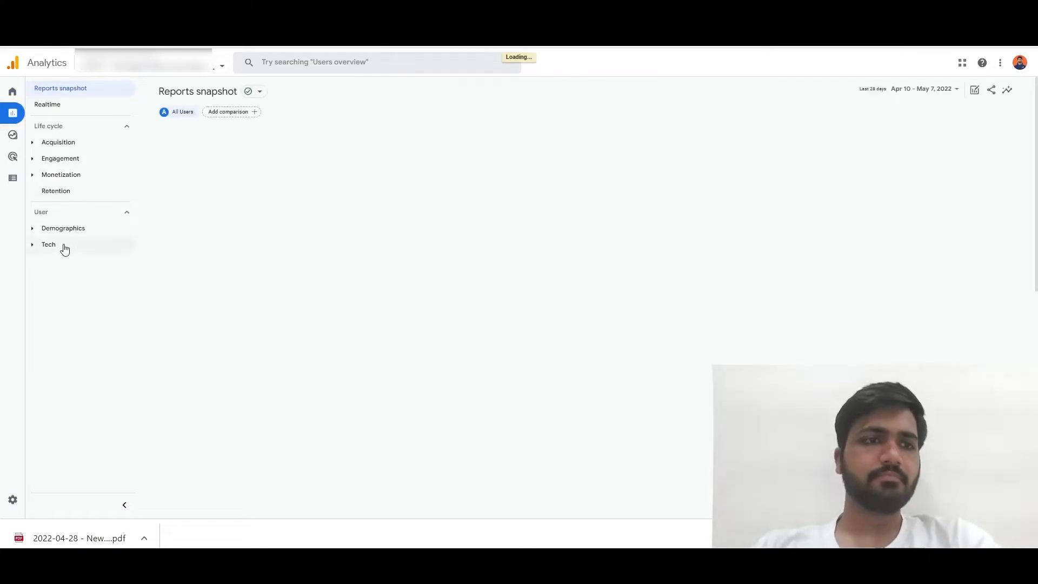
{"action": "left_click", "coordinate": [49, 243]}
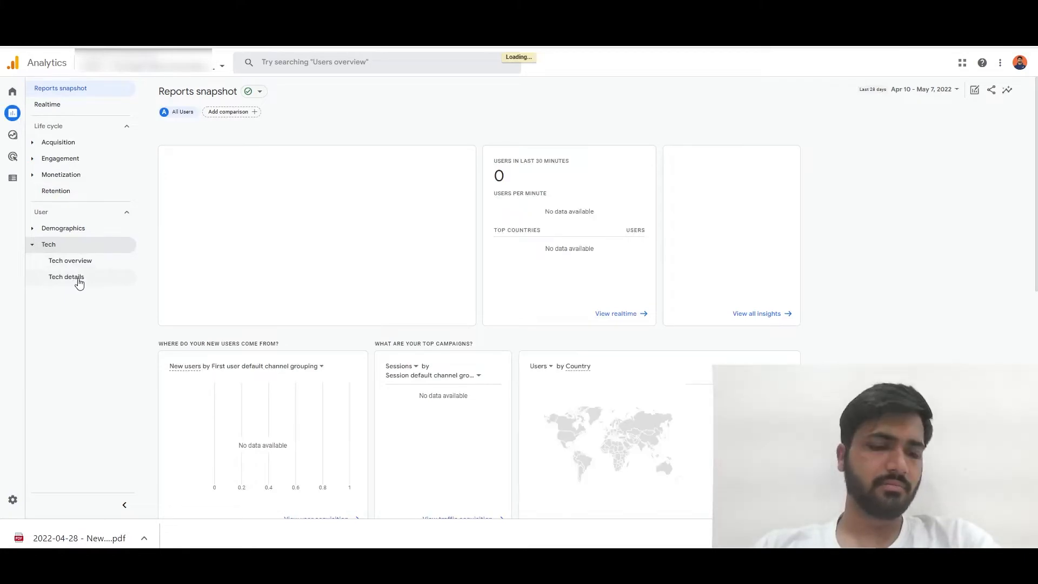
{"action": "left_click", "coordinate": [66, 277]}
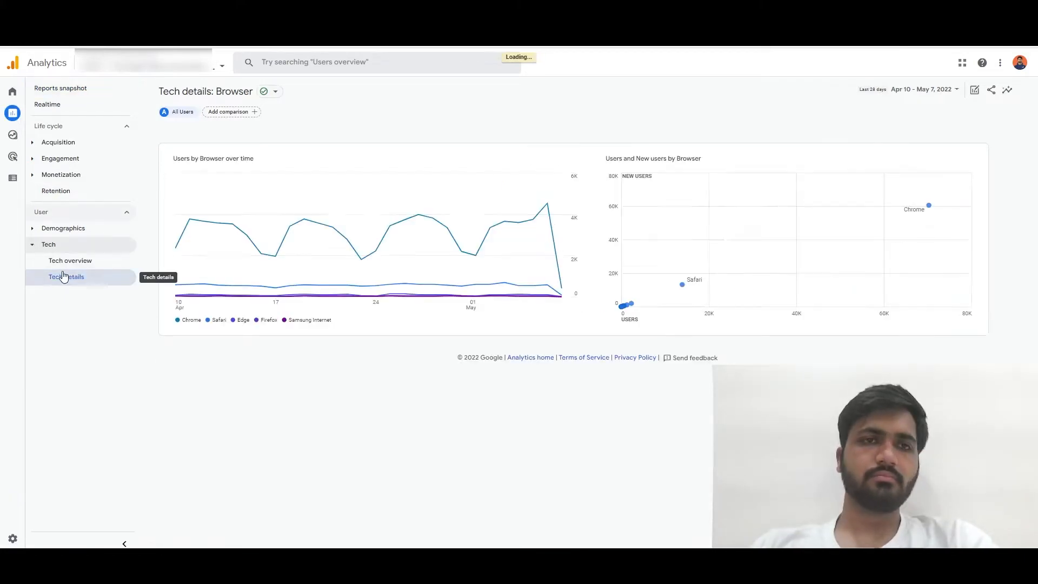
Step: Load the per-browser table of users, sessions and engagement below the charts
{"action": "left_click", "coordinate": [66, 277]}
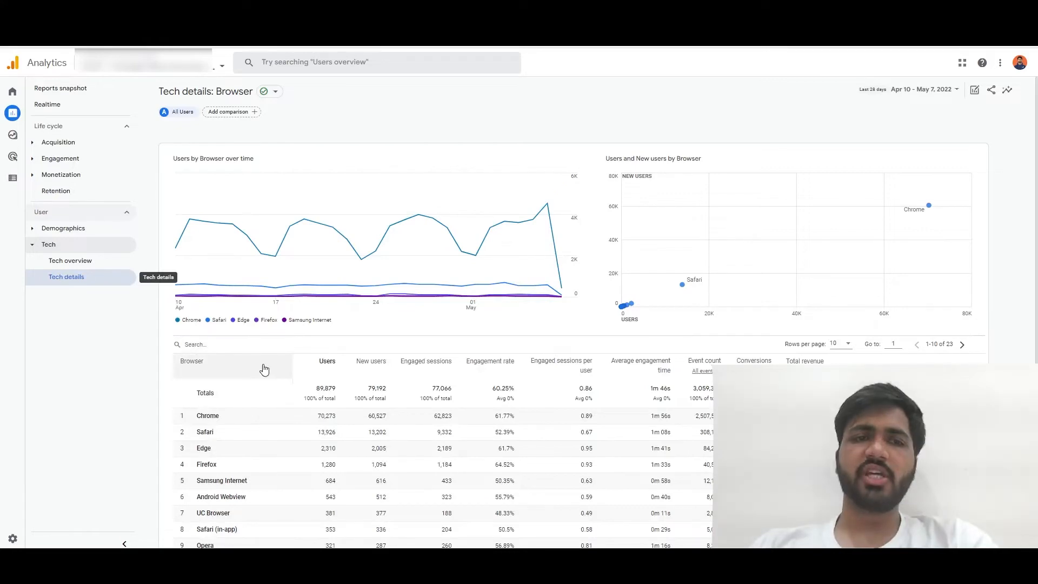
{"action": "mouse_move", "coordinate": [140, 394]}
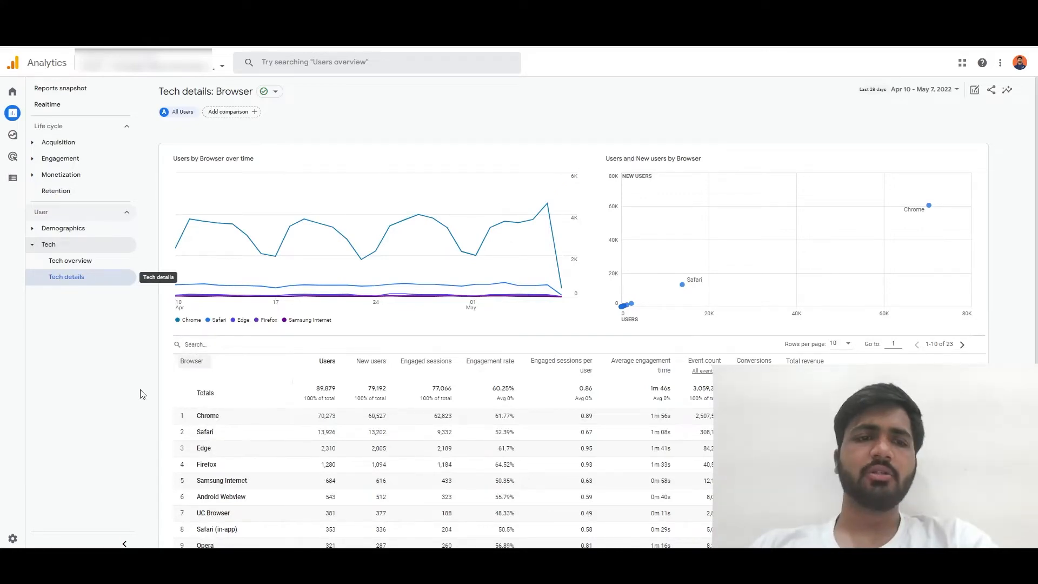
{"action": "mouse_move", "coordinate": [212, 364]}
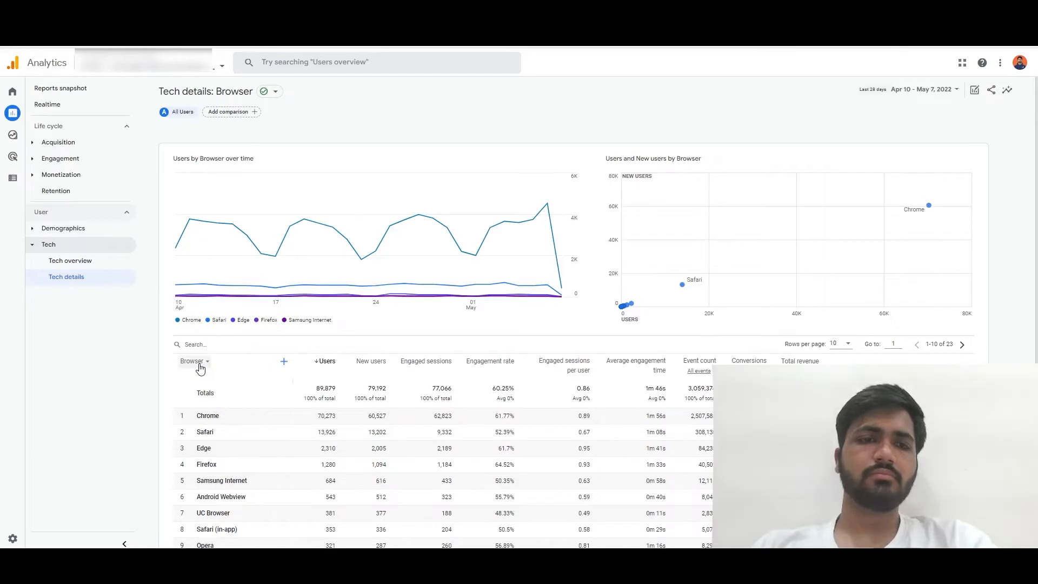
Step: Switch the table's primary dimension from Browser to Device category
{"action": "left_click", "coordinate": [192, 361]}
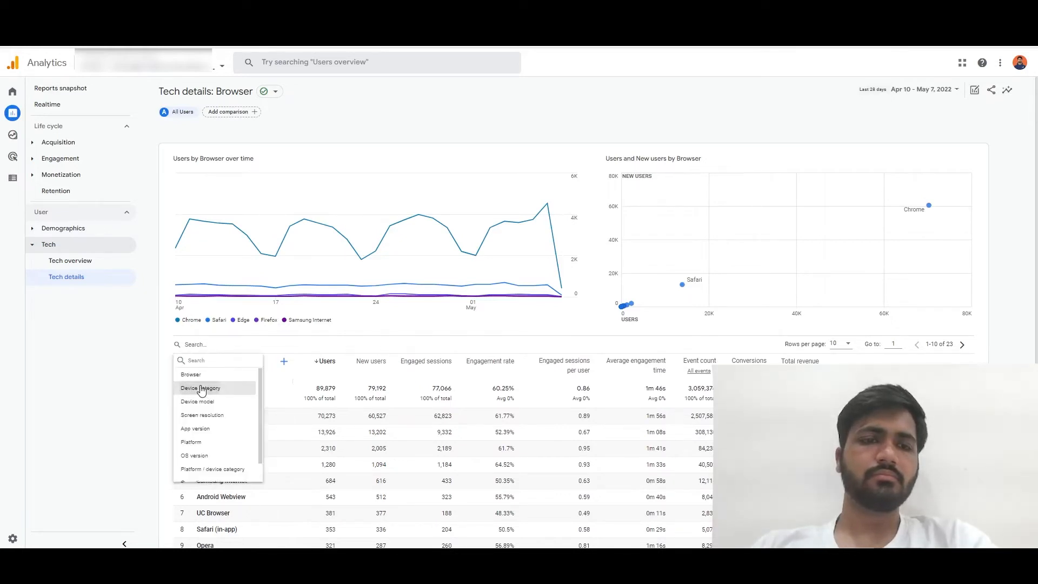
{"action": "left_click", "coordinate": [200, 388]}
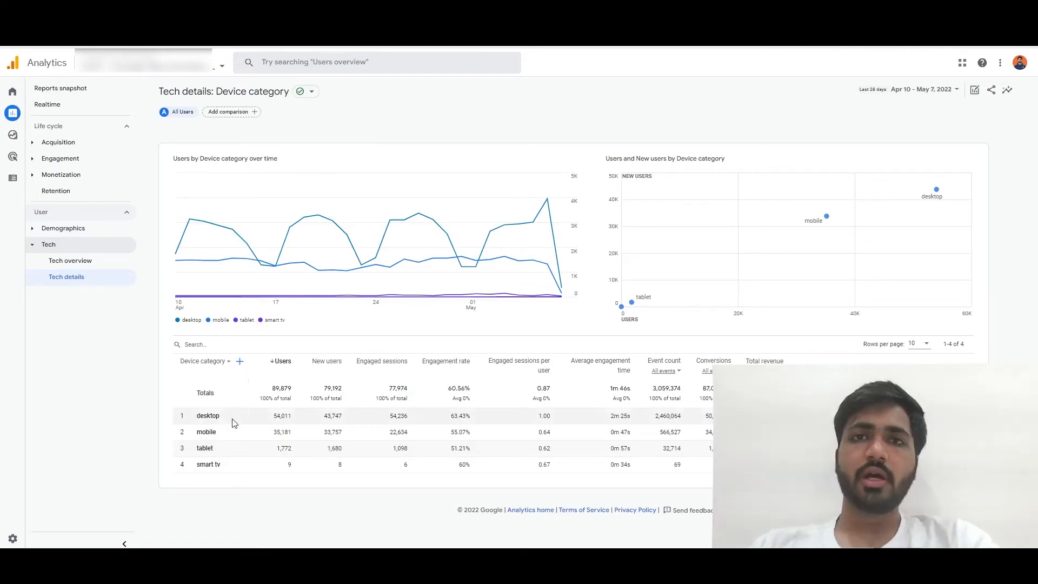
{"action": "mouse_move", "coordinate": [281, 423]}
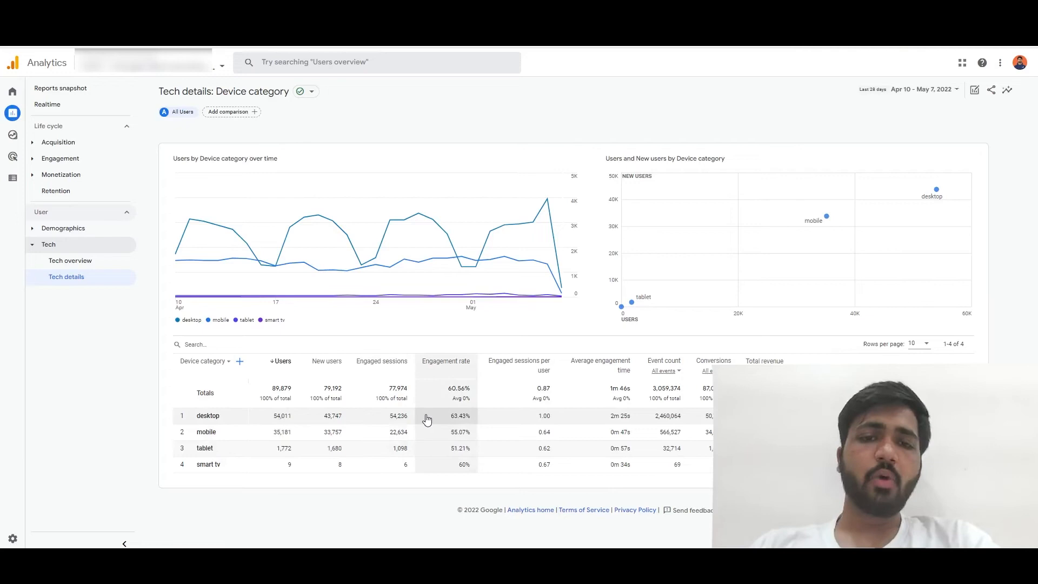
{"action": "mouse_move", "coordinate": [477, 415]}
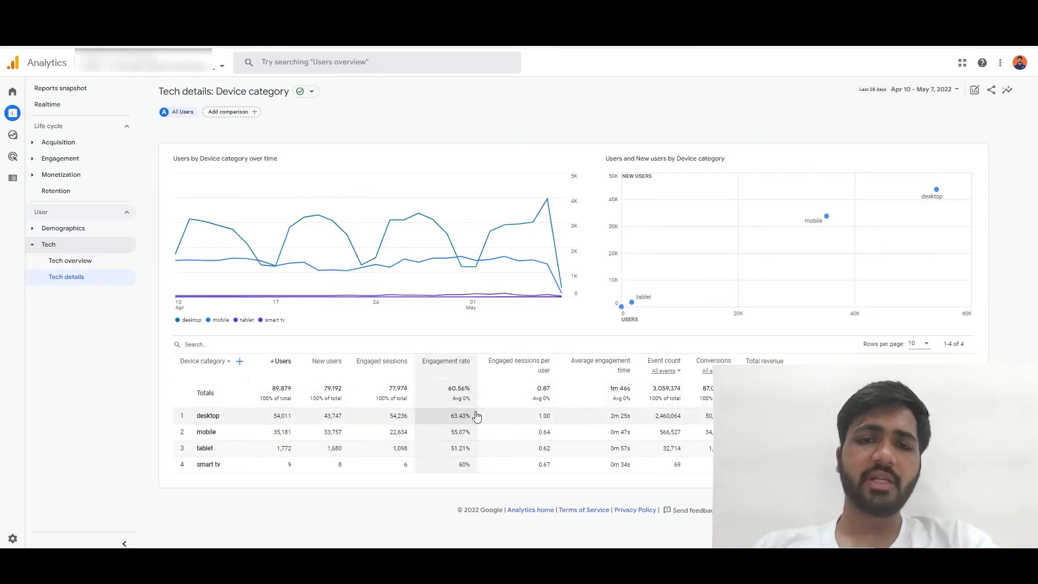